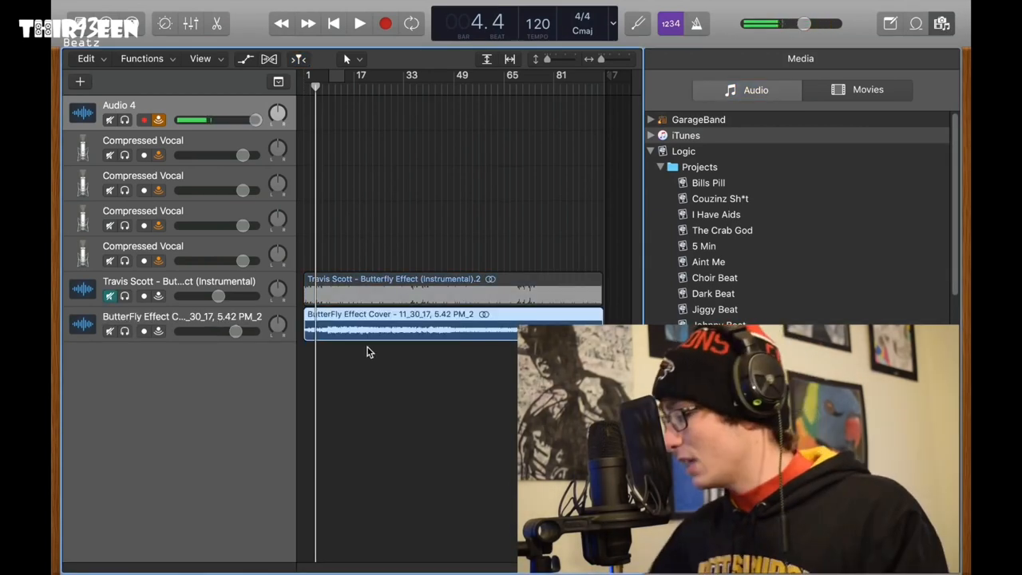
# Load the Compressed Vocal patch from the Library's Voice category onto the audio track.
pyautogui.click(358, 23)
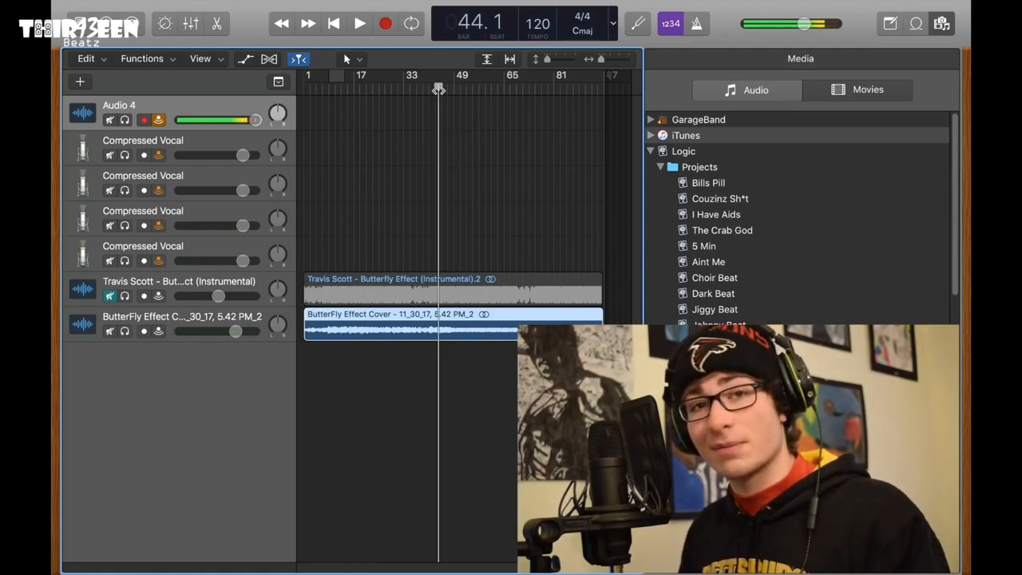
pyautogui.click(359, 23)
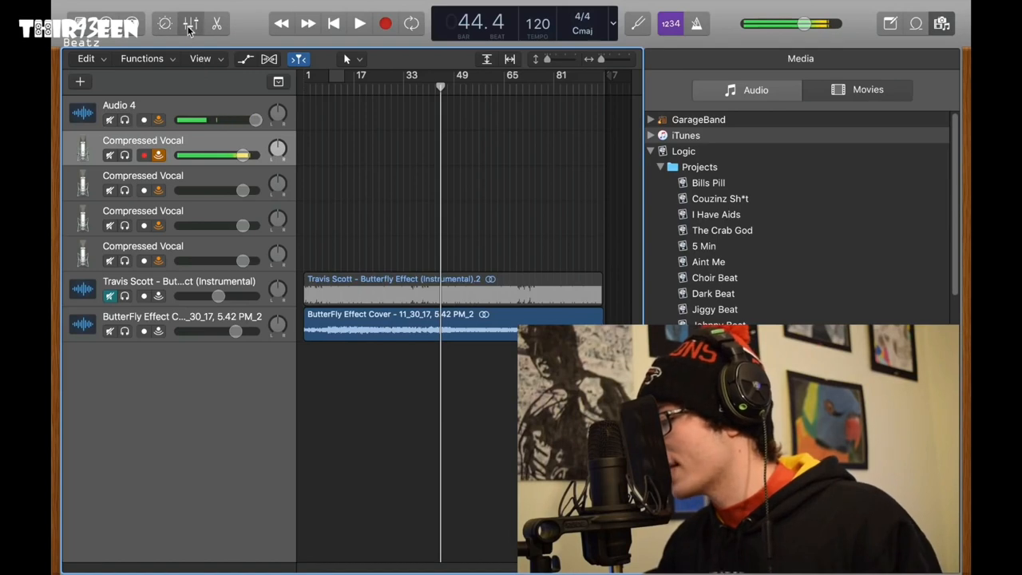
pyautogui.click(190, 23)
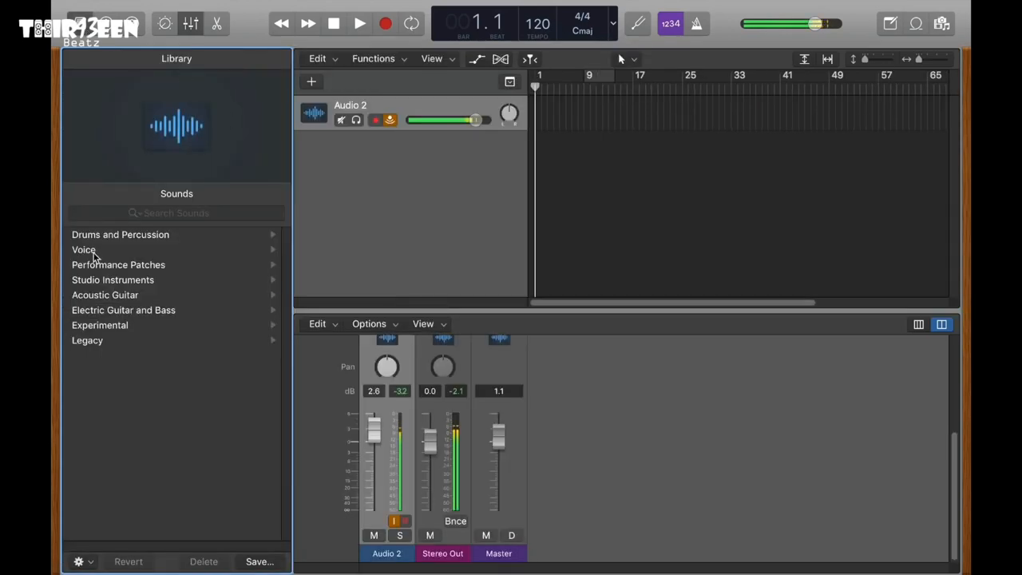
pyautogui.click(84, 249)
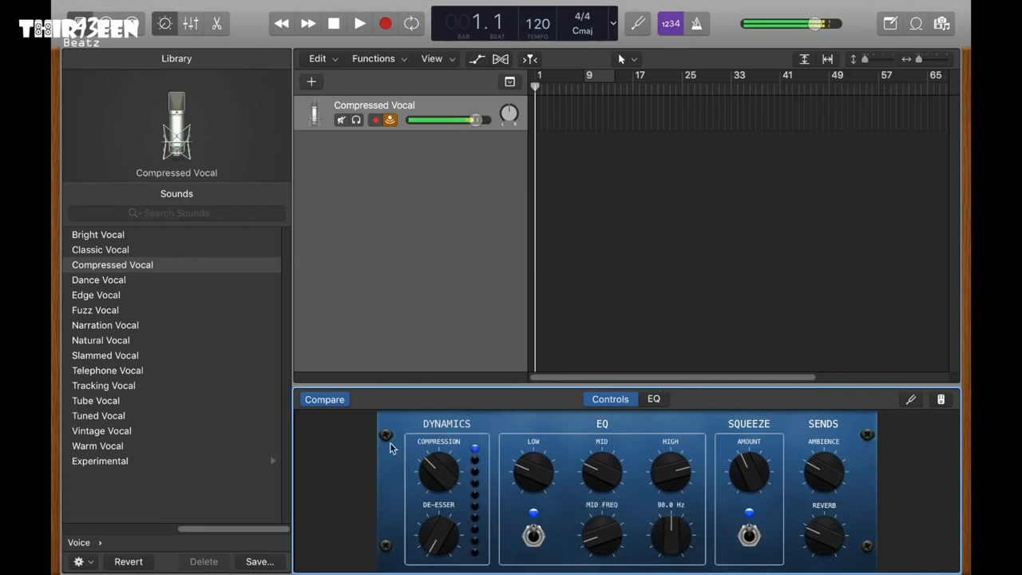
pyautogui.click(191, 23)
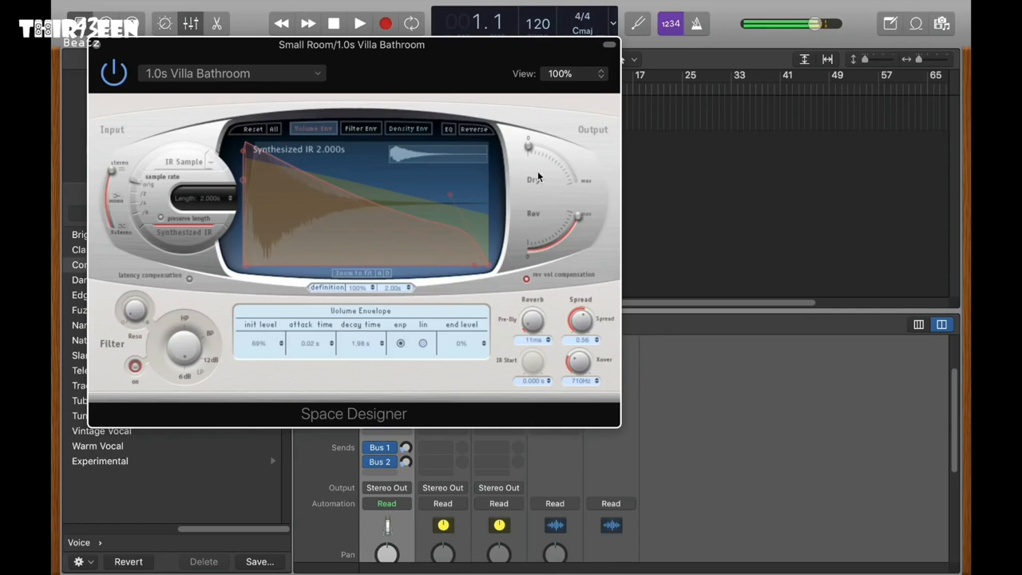
pyautogui.moveTo(96, 48)
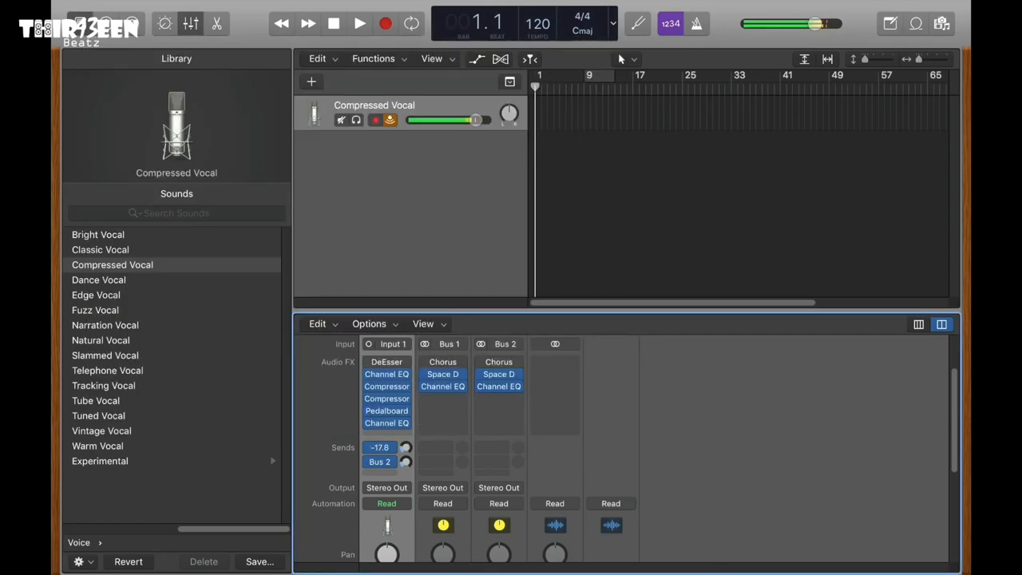
# Lower the Bus 1 reverb send to -18 dB and bring up Bus 2's effect choices.
pyautogui.moveTo(405, 447); pyautogui.dragTo(405, 449)
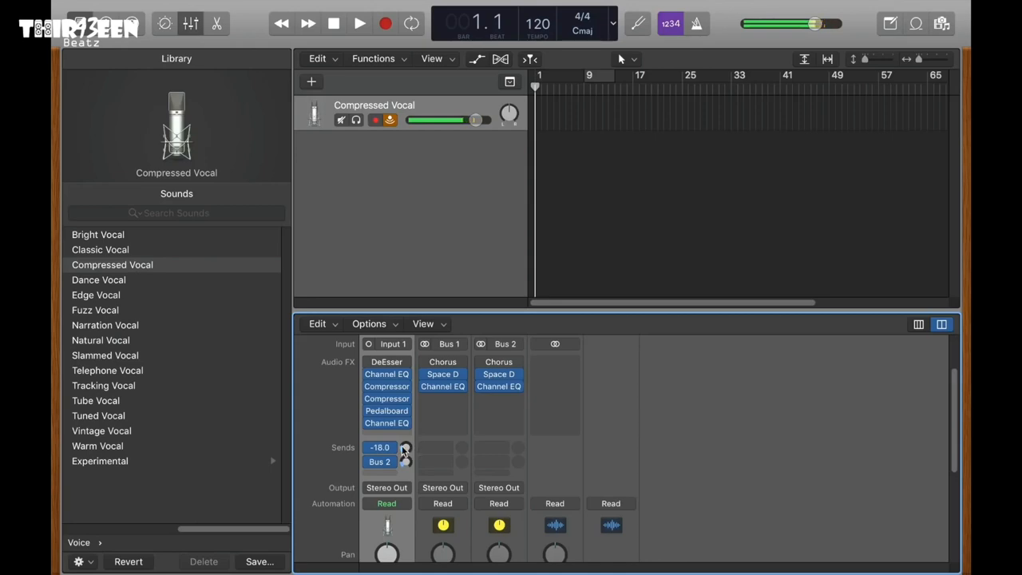
pyautogui.click(499, 374)
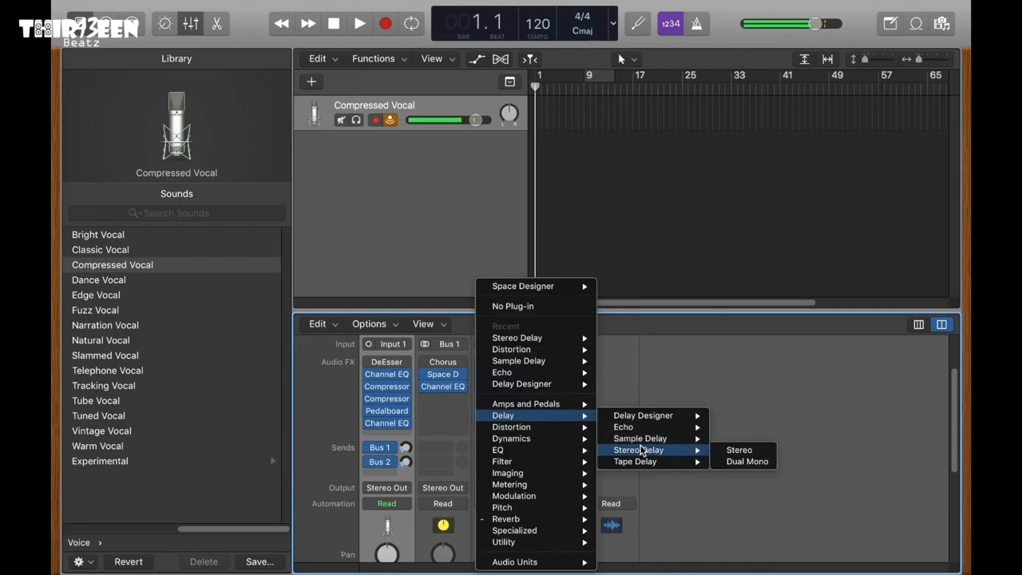
# Swap Bus 2's reverb for a Stereo Delay and set the Bus 2 send to -18 dB.
pyautogui.click(738, 449)
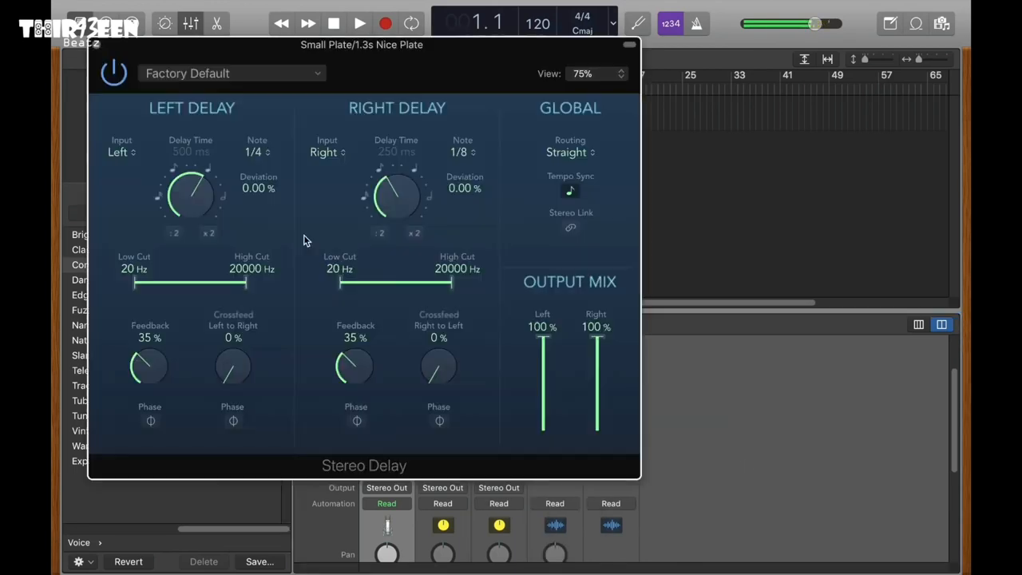
pyautogui.moveTo(157, 117)
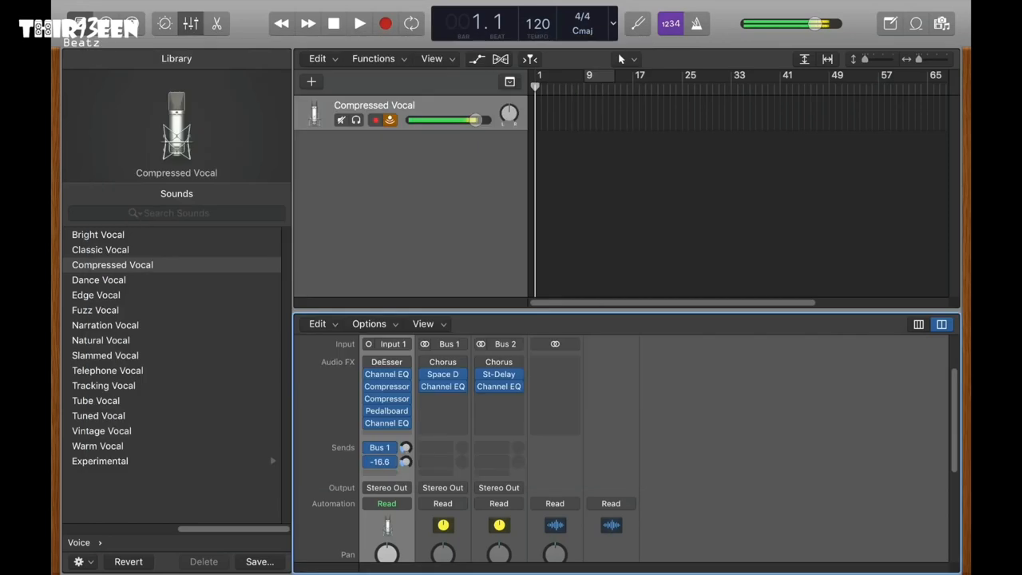
pyautogui.moveTo(380, 462); pyautogui.dragTo(380, 467)
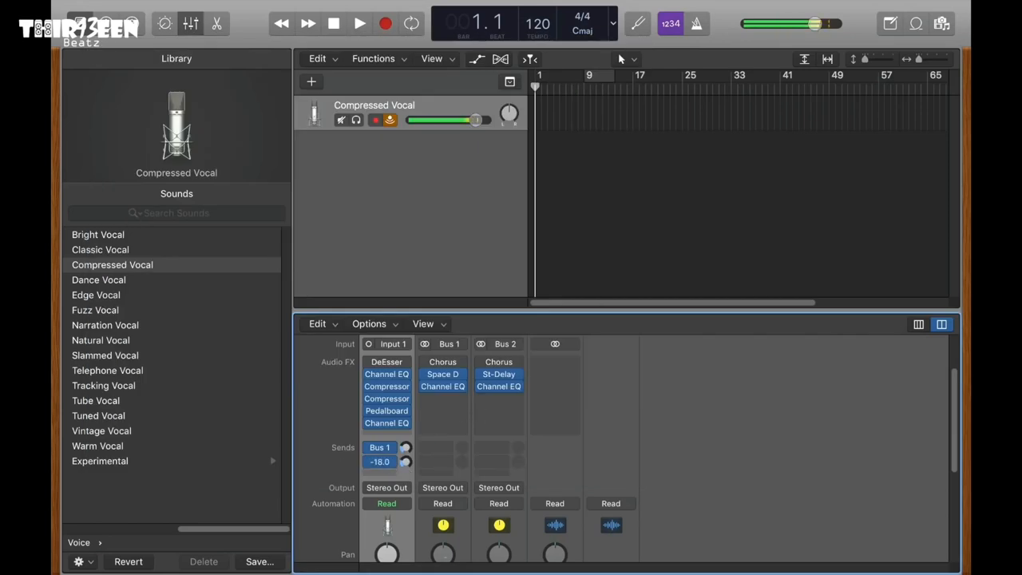
pyautogui.click(379, 462)
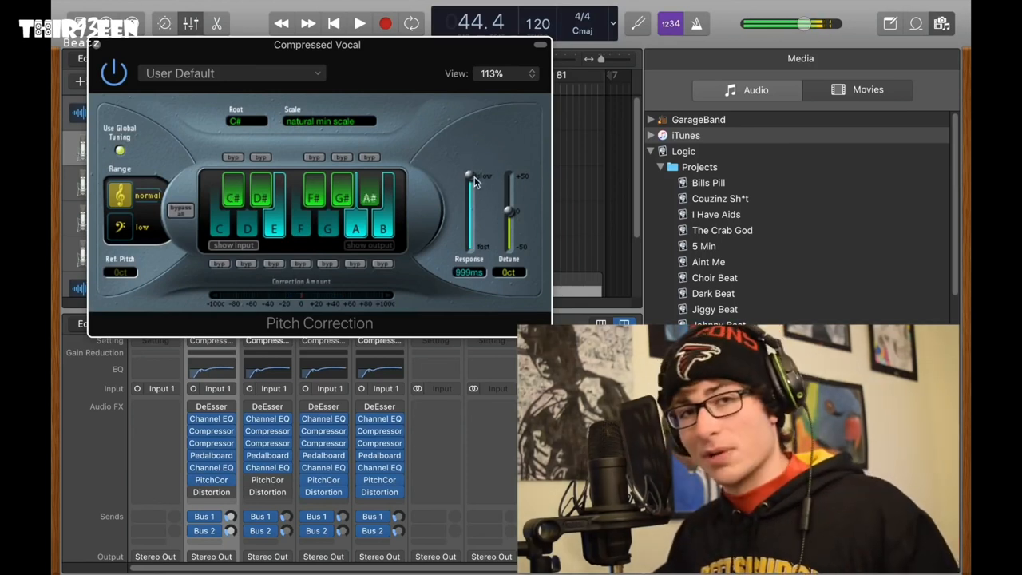
# Change the Pitch Correction Response speed for snapping notes to C# natural minor.
pyautogui.moveTo(469, 177); pyautogui.dragTo(469, 248)
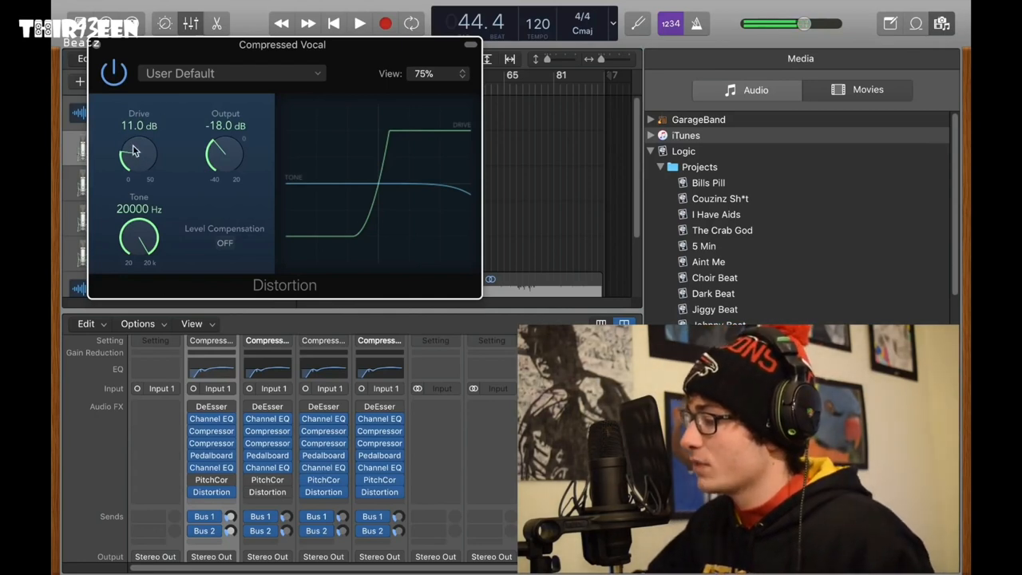
# Set the Distortion Drive to 12 dB and Output to -15 dB, then reopen Pitch Correction.
pyautogui.moveTo(139, 152); pyautogui.dragTo(147, 140)
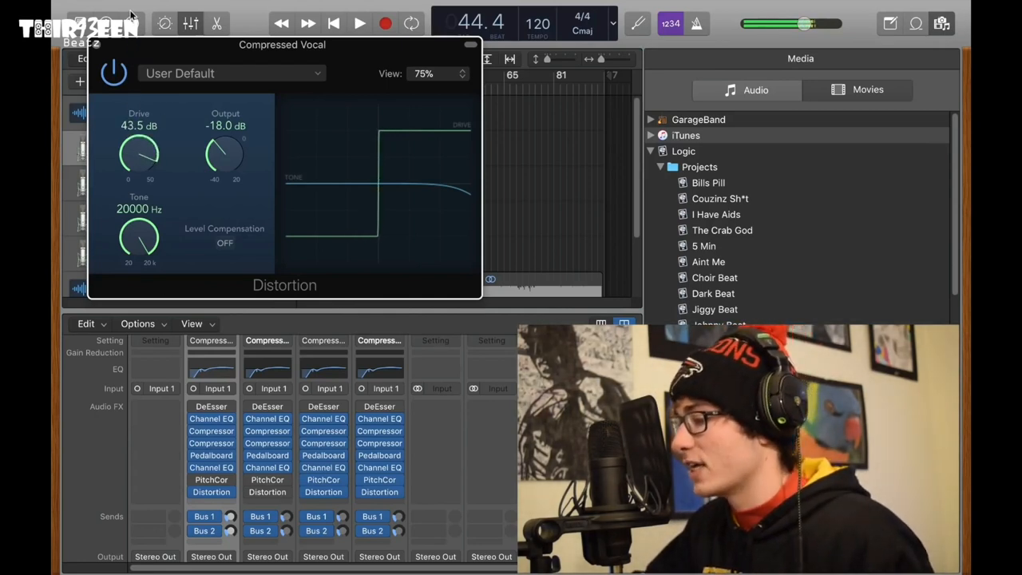
pyautogui.moveTo(139, 155); pyautogui.dragTo(139, 164)
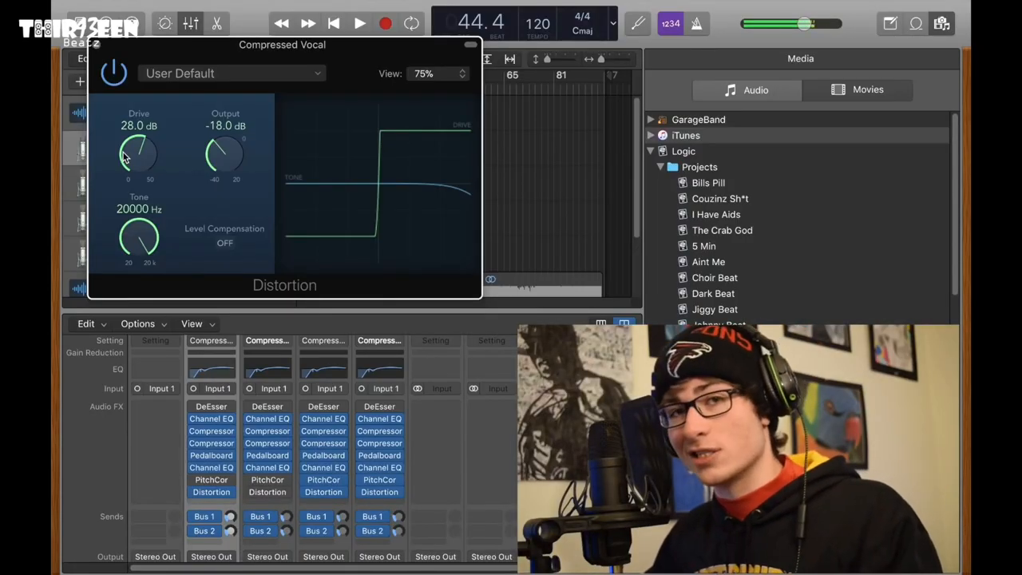
pyautogui.moveTo(139, 148); pyautogui.dragTo(139, 168)
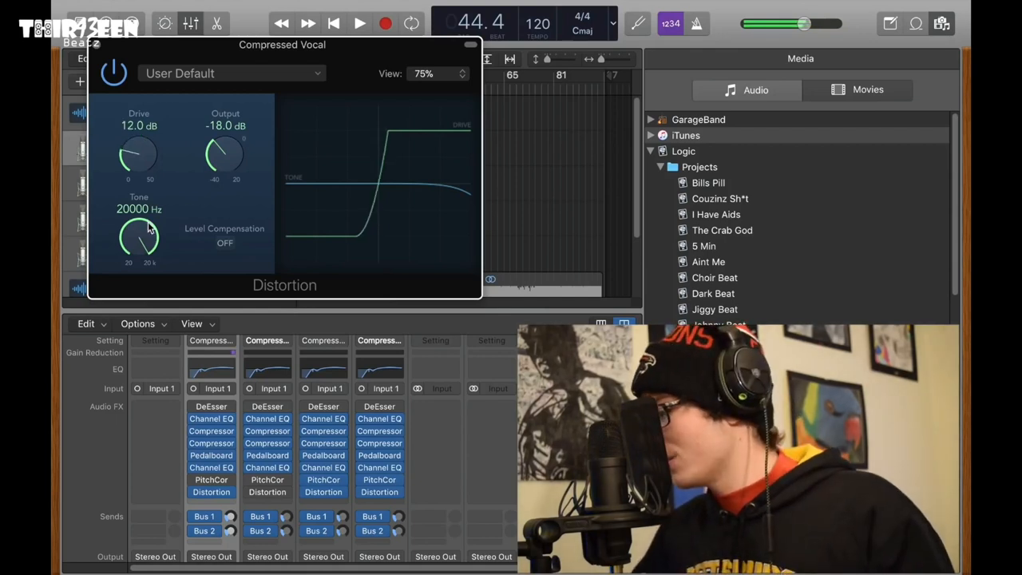
pyautogui.moveTo(138, 155); pyautogui.dragTo(134, 167)
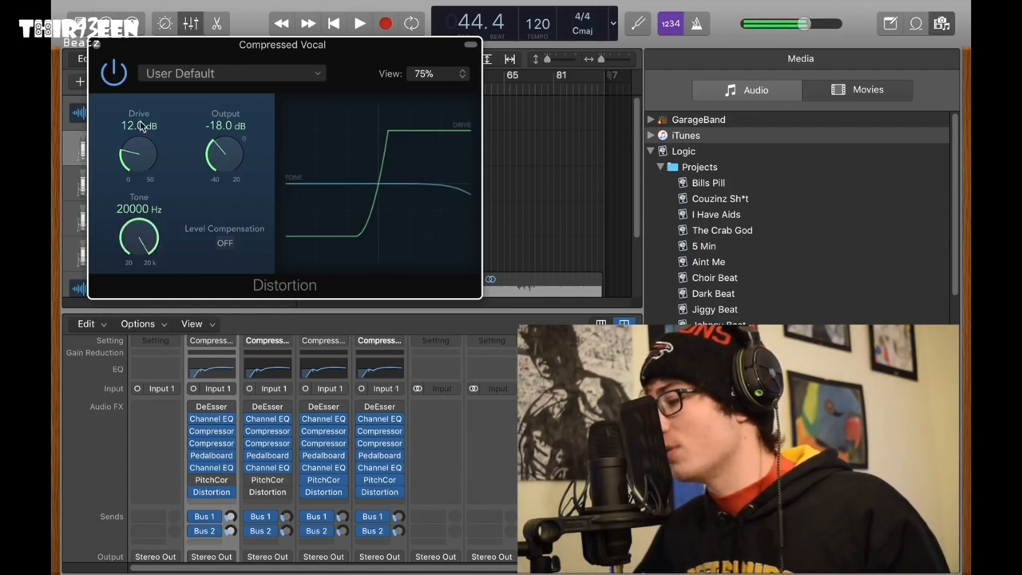
pyautogui.moveTo(168, 187)
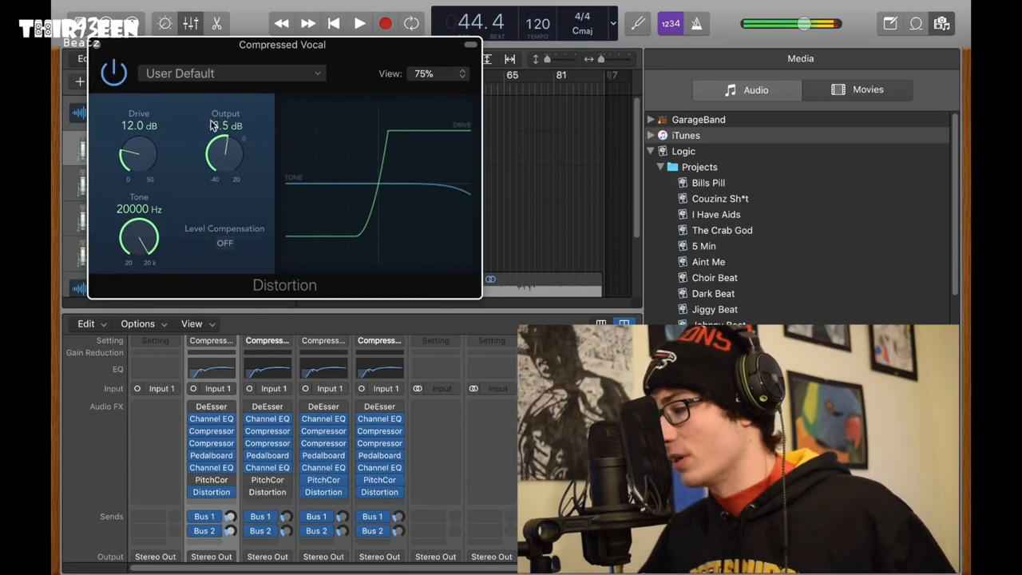
pyautogui.moveTo(224, 155); pyautogui.dragTo(221, 148)
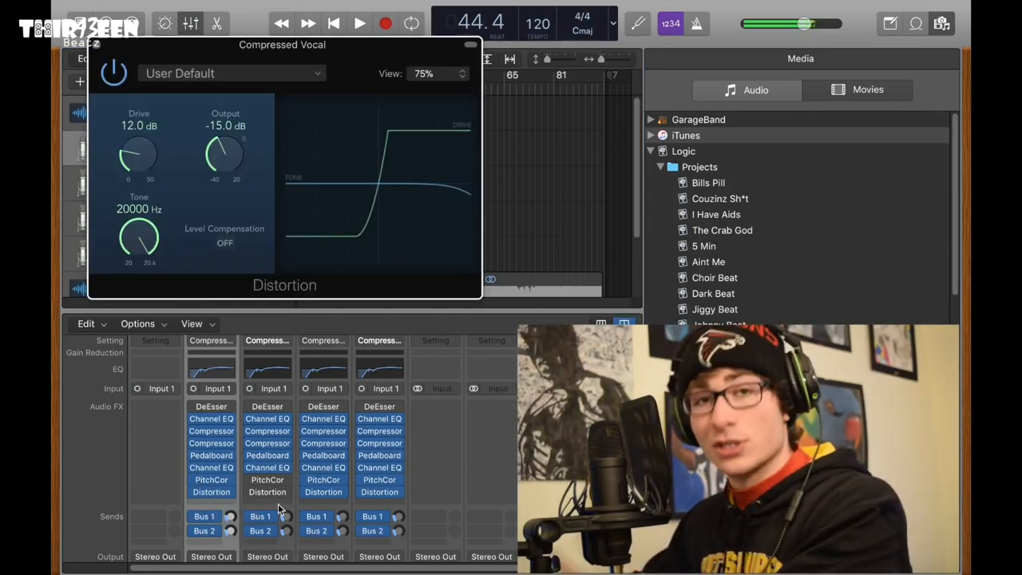
pyautogui.click(210, 479)
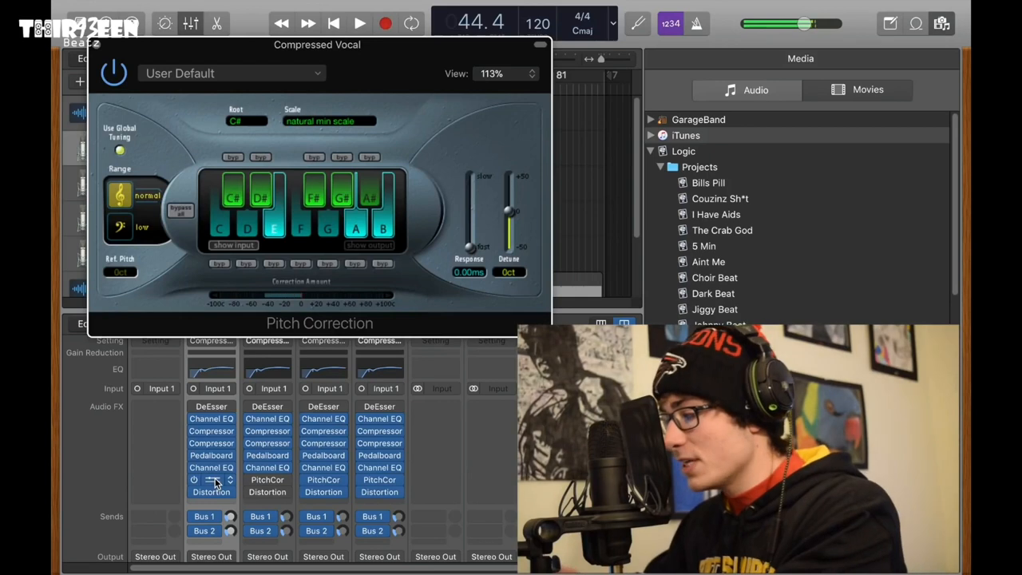